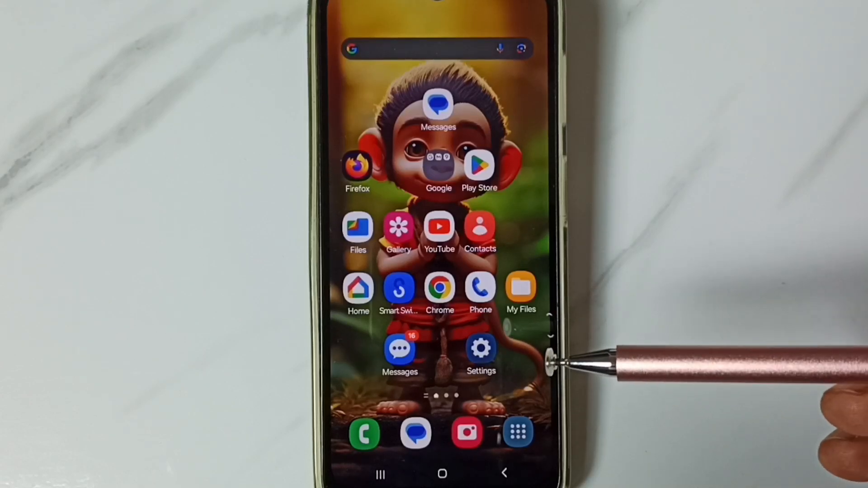
{"action": "mouse_move", "coordinate": [565, 286]}
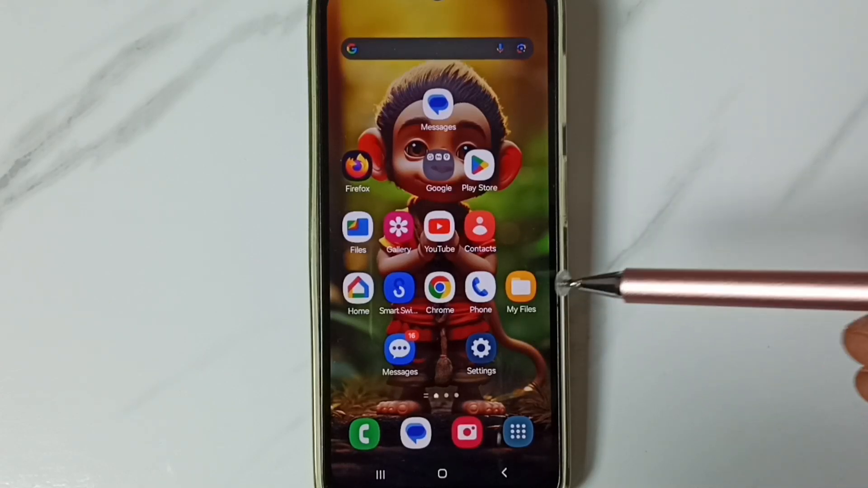
{"action": "mouse_move", "coordinate": [570, 291]}
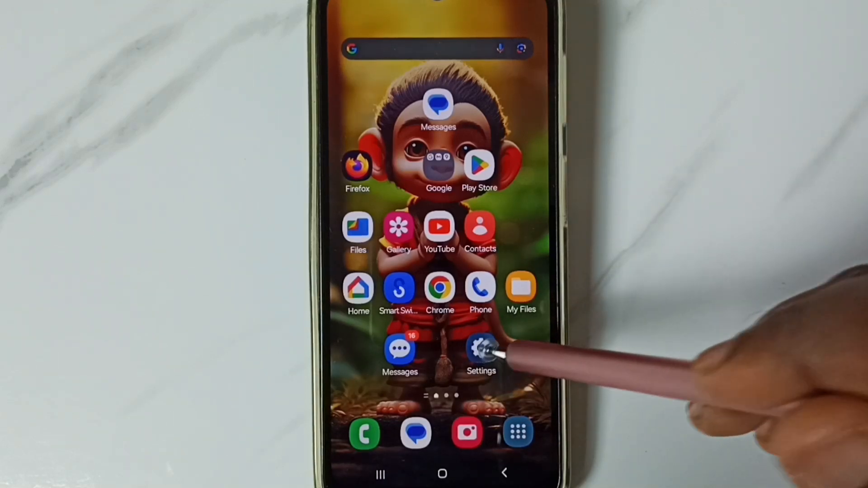
Go to Settings > General management and scroll down to the Reset entry
{"action": "left_click", "coordinate": [481, 349]}
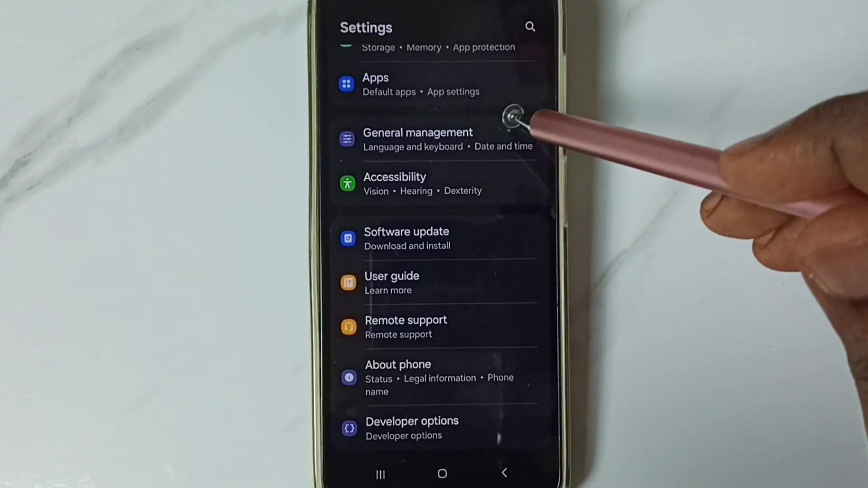
{"action": "left_click", "coordinate": [418, 138]}
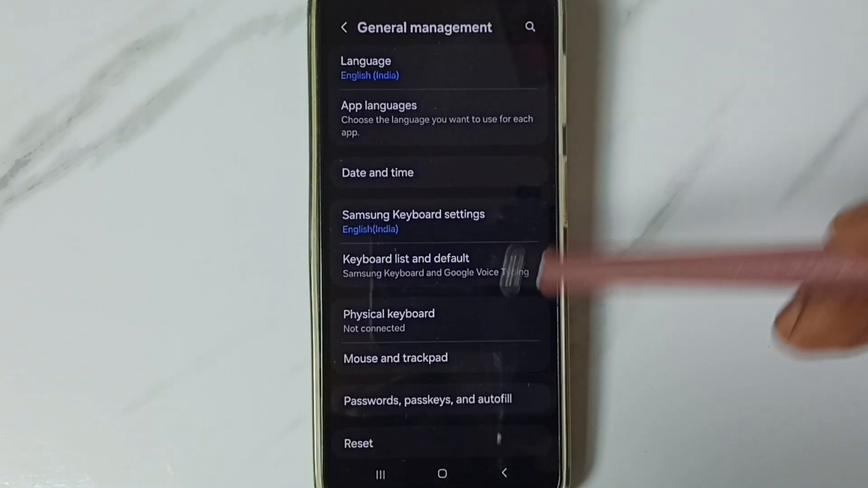
{"action": "scroll", "scroll_direction": "down", "scroll_amount": 3}
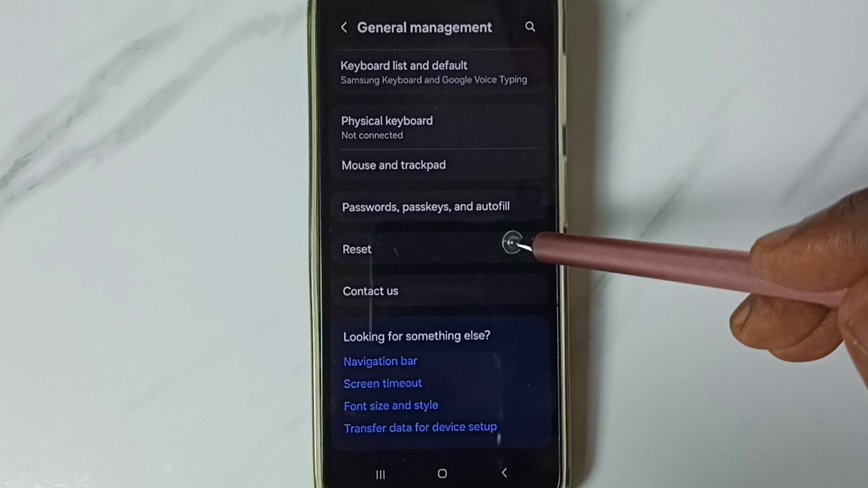
Enter the Reset page and pick Reset mobile network settings from its options
{"action": "left_click", "coordinate": [357, 249]}
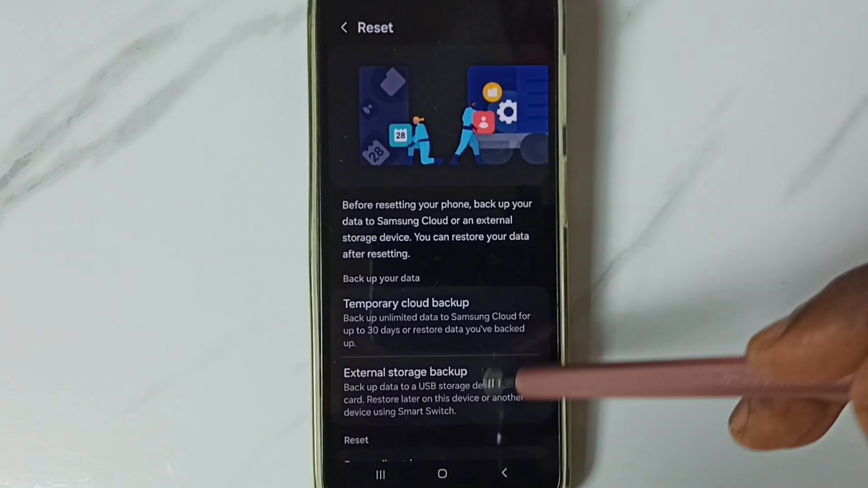
{"action": "scroll", "scroll_direction": "down", "scroll_amount": 3}
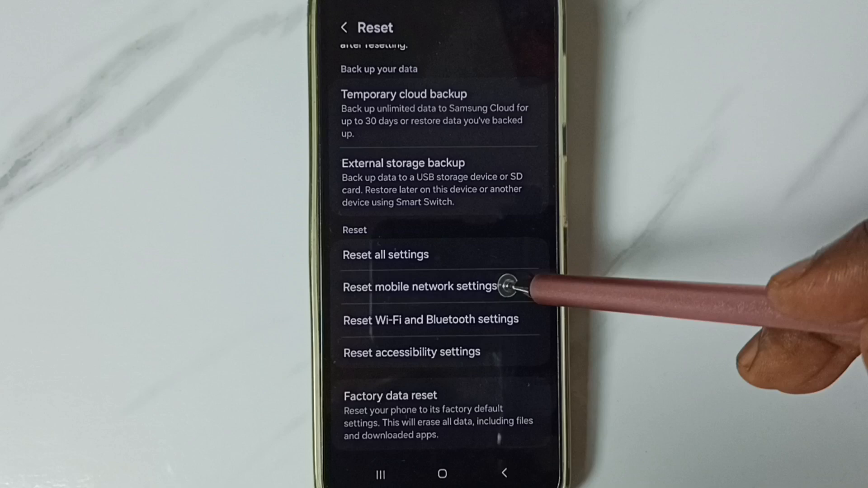
{"action": "left_click", "coordinate": [436, 286]}
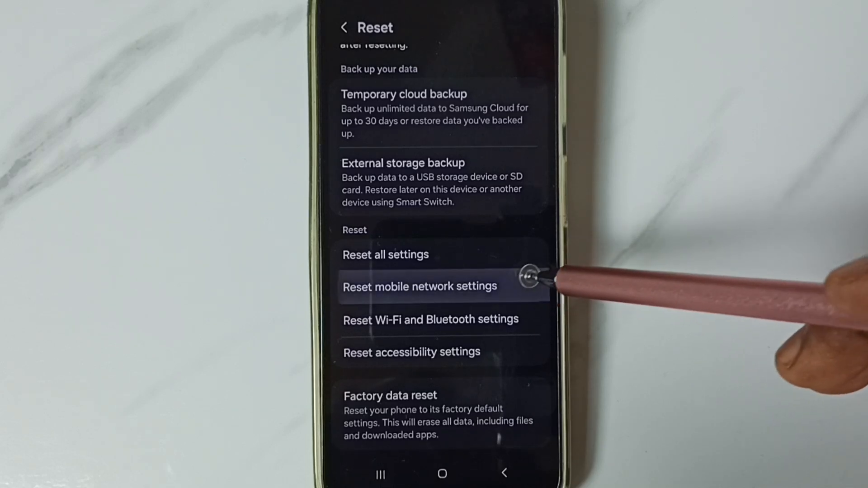
Confirm Reset mobile network settings through to the final Reset settings confirmation
{"action": "left_click", "coordinate": [419, 285]}
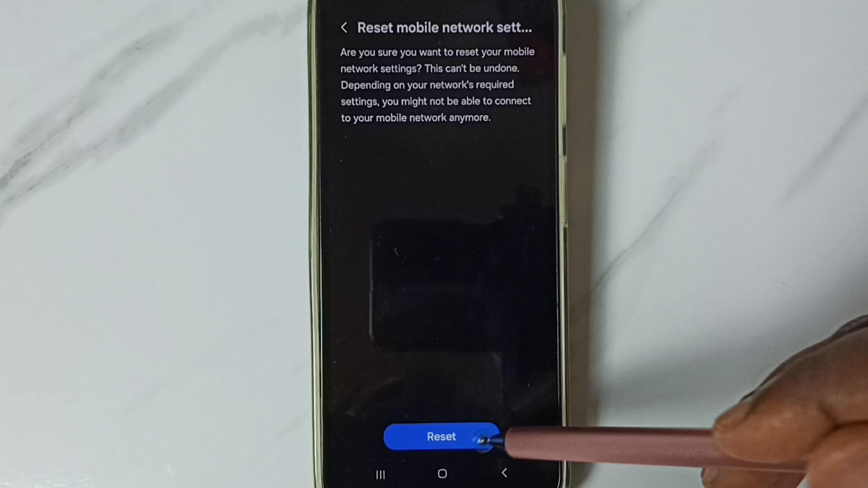
{"action": "left_click", "coordinate": [441, 438]}
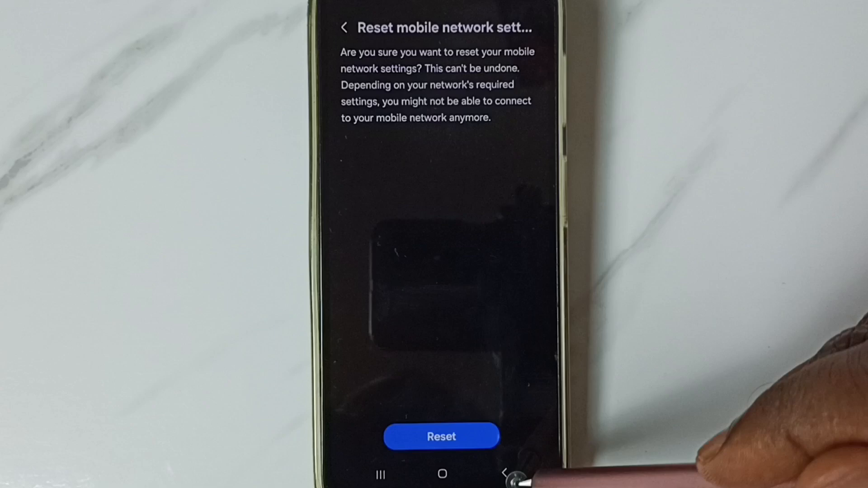
{"action": "left_click", "coordinate": [441, 436]}
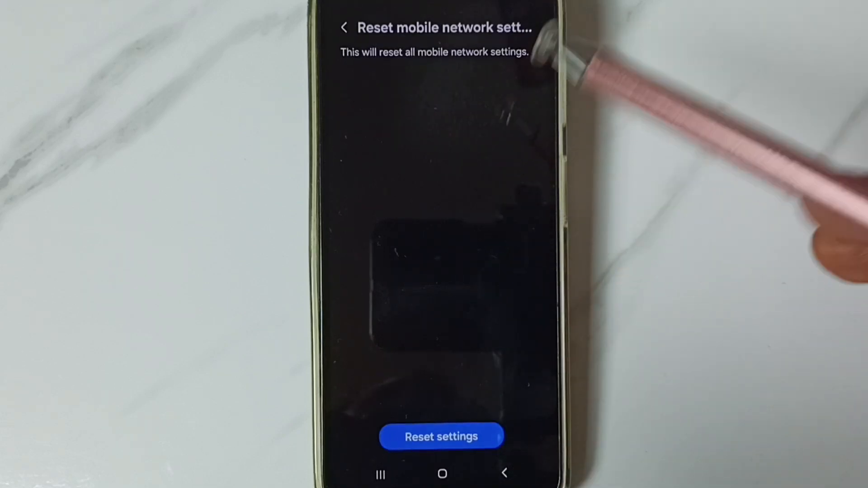